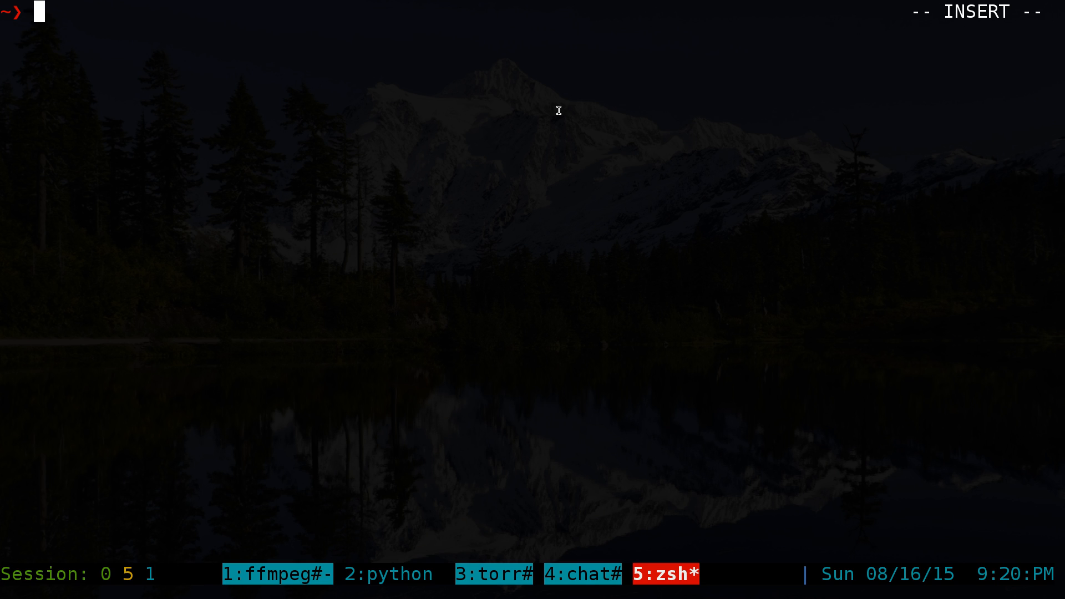
- Read the e4defrag man page to review its usage
type("man")
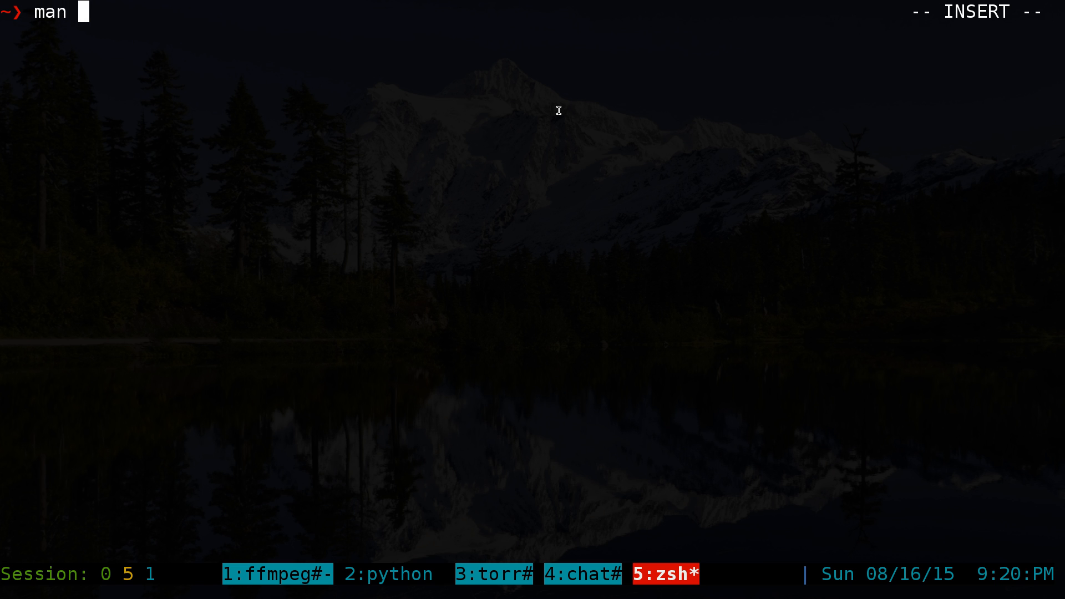
type("e4defrag")
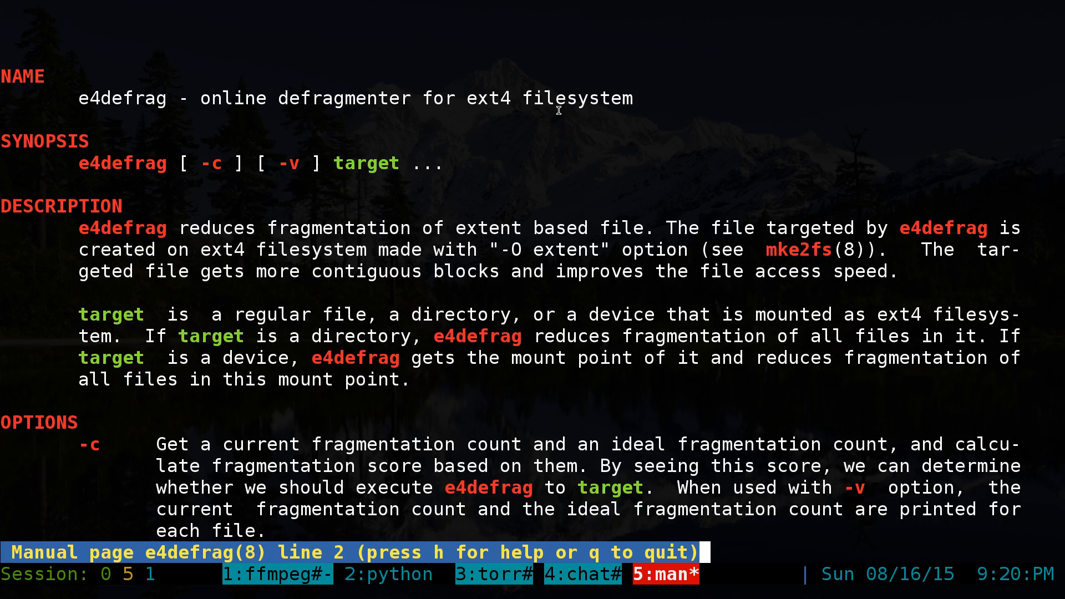
scroll("down", 3)
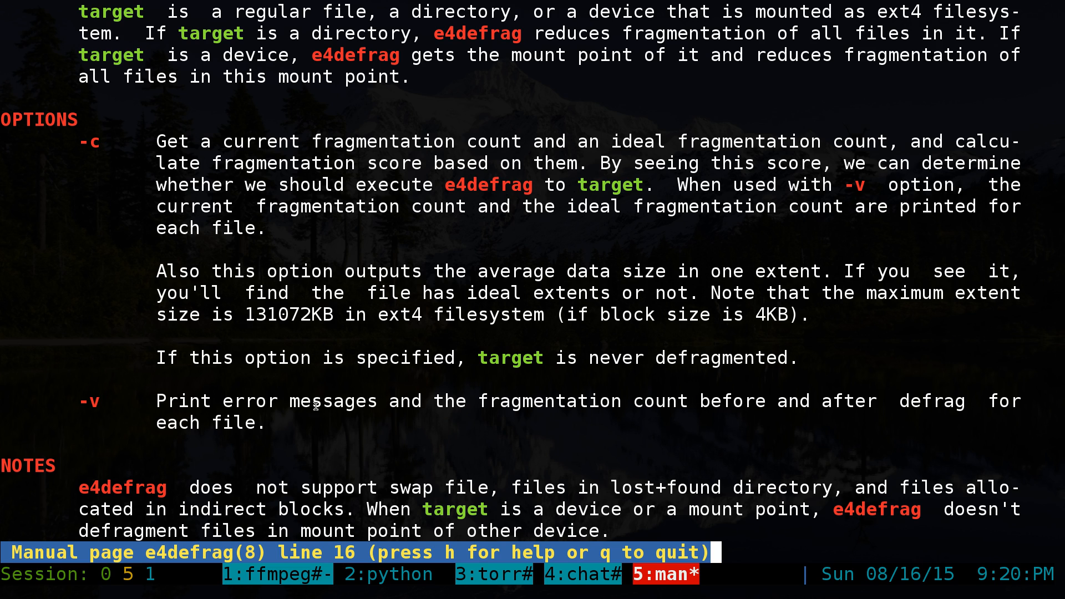
mouse_move(367, 399)
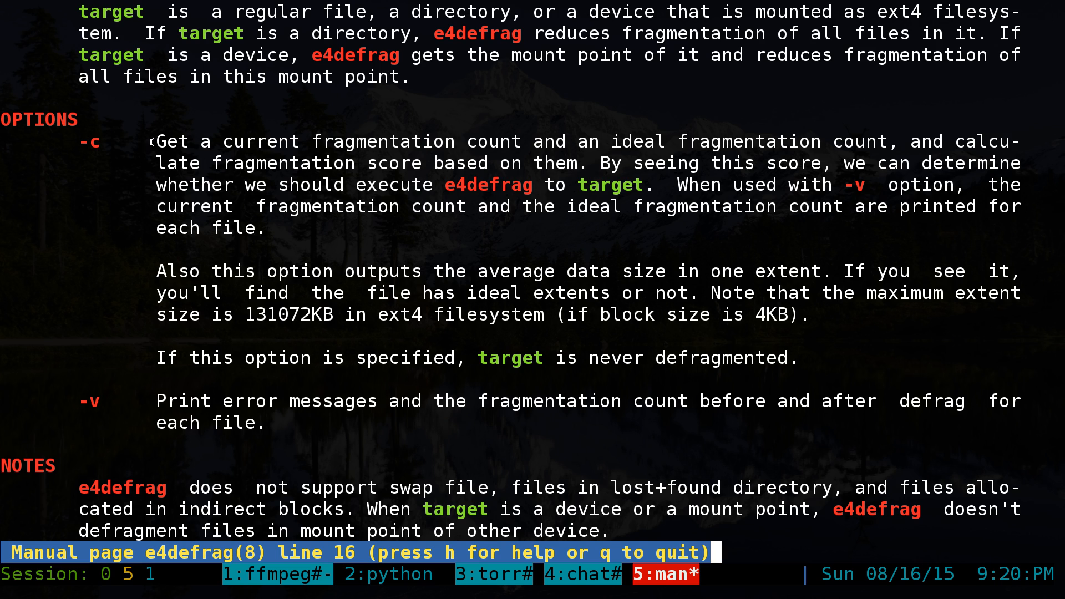
mouse_move(202, 176)
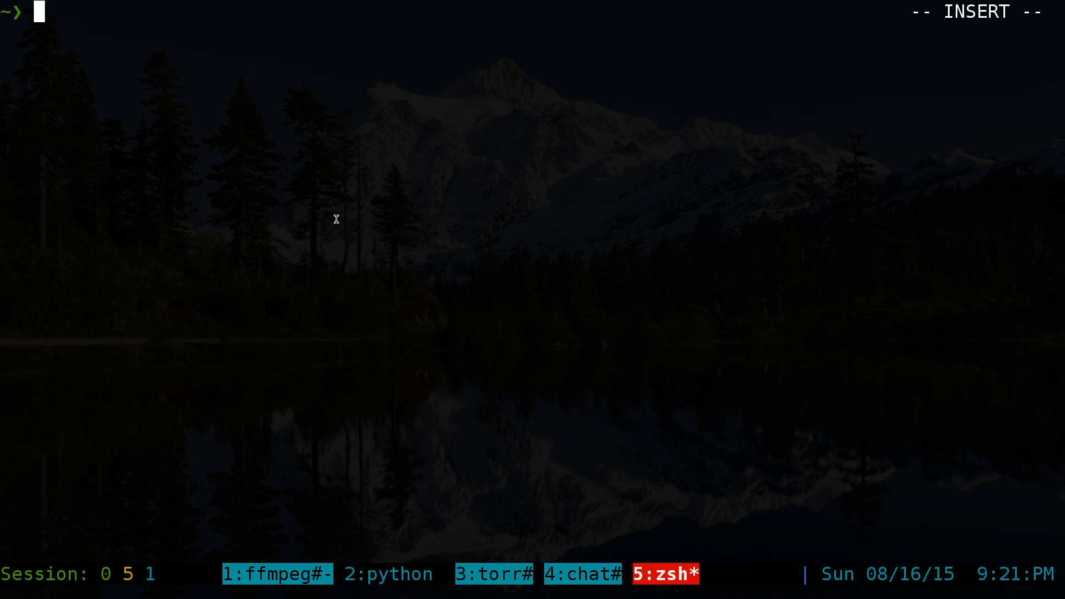
- Run df, check its alias with which df, then df -hT to show filesystem types and sizes
type("df")
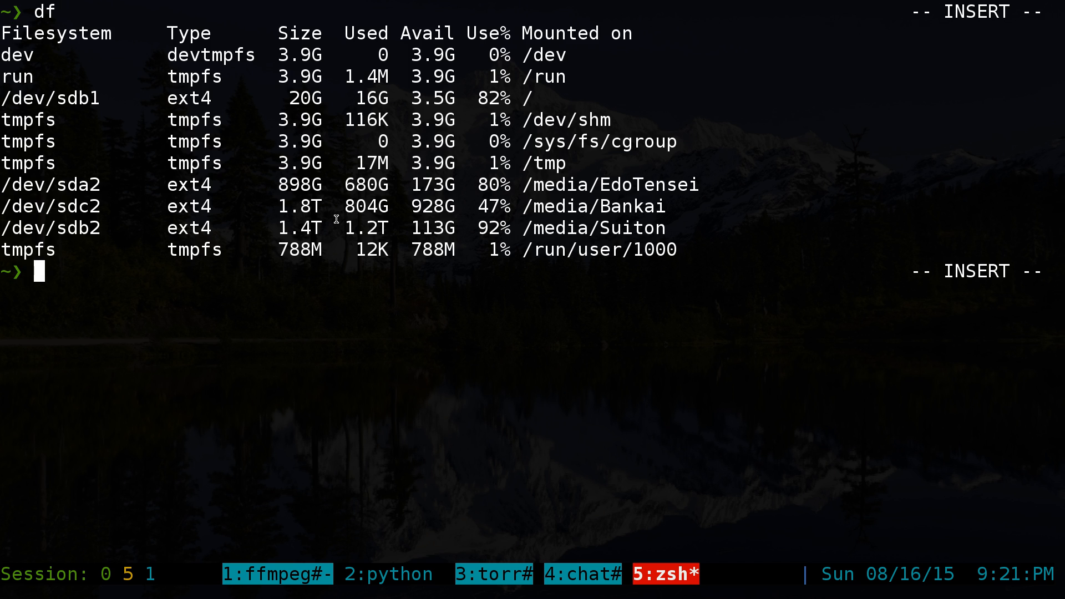
type("w")
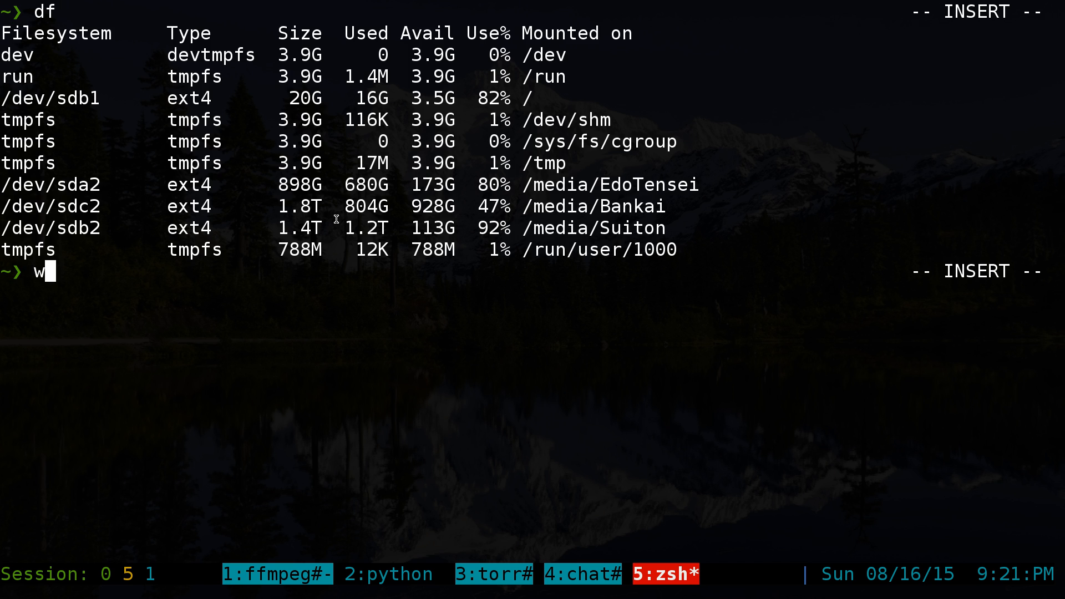
type("which df")
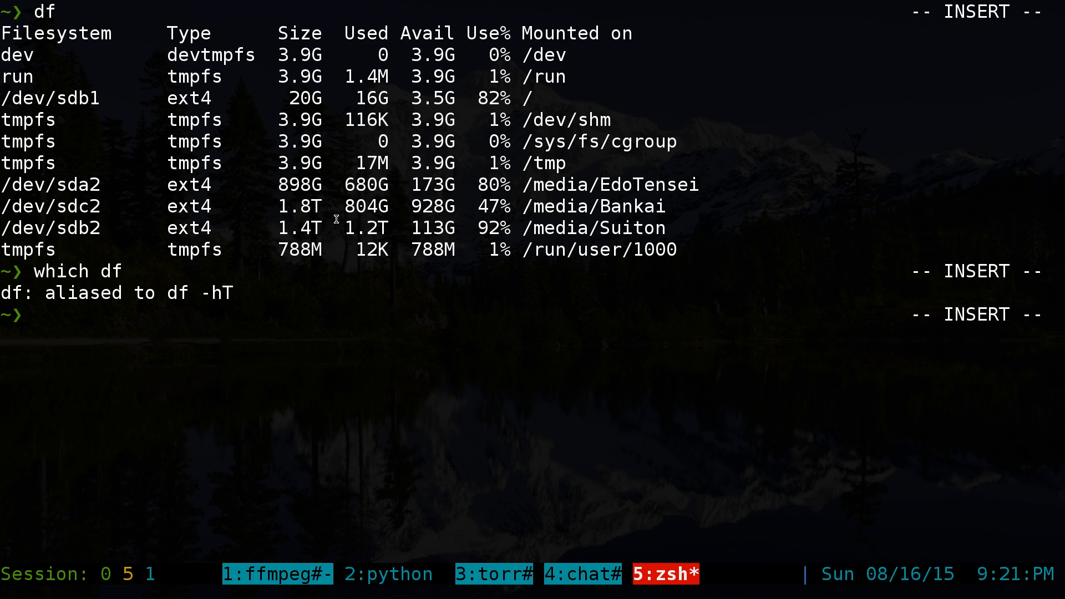
type("df -")
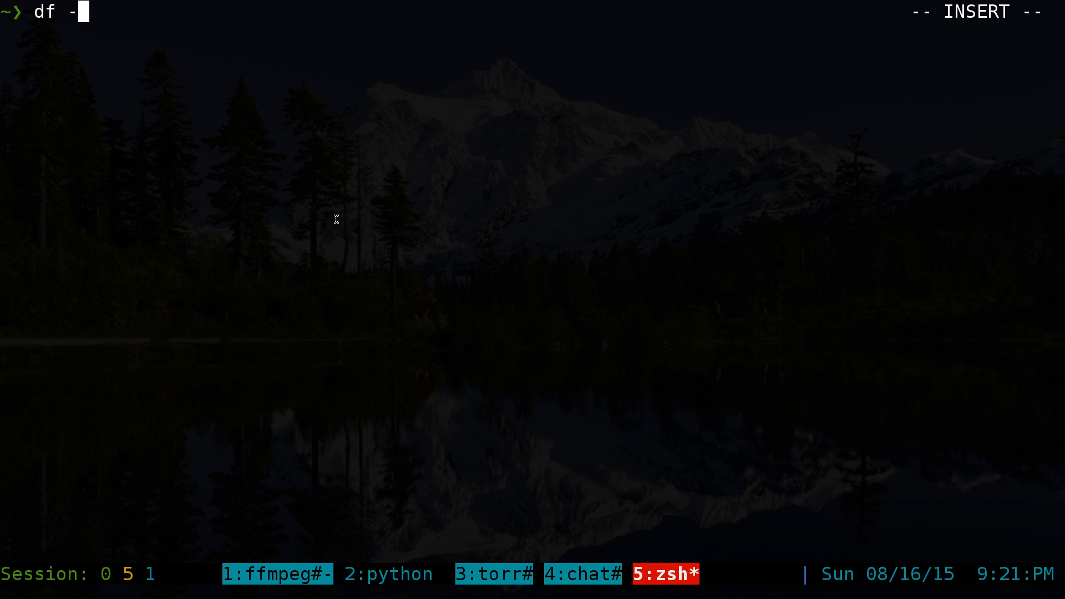
type("h")
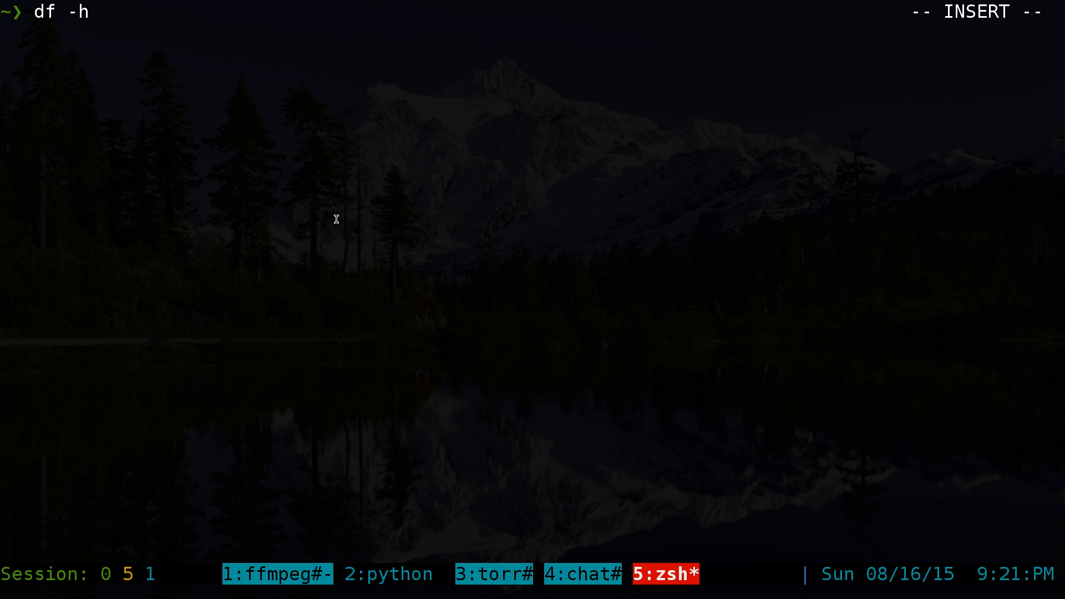
type("T")
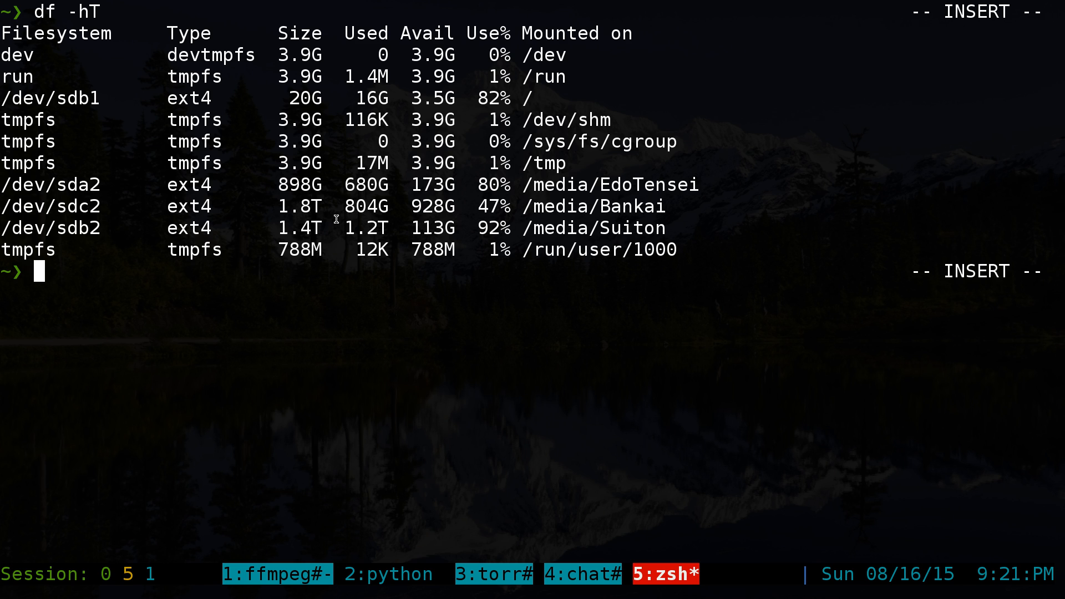
mouse_move(174, 100)
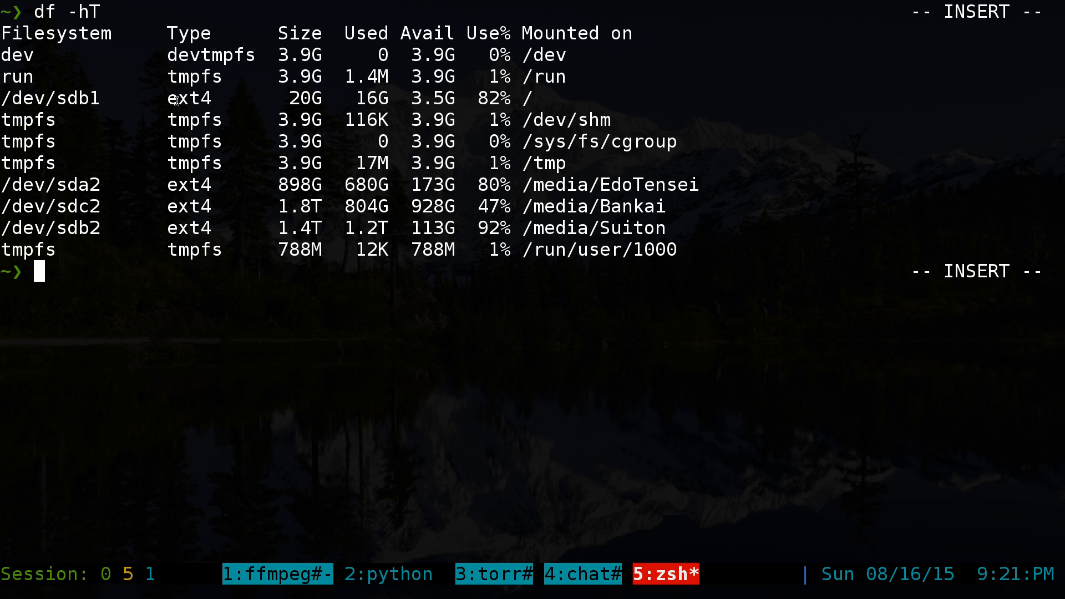
double_click(189, 184)
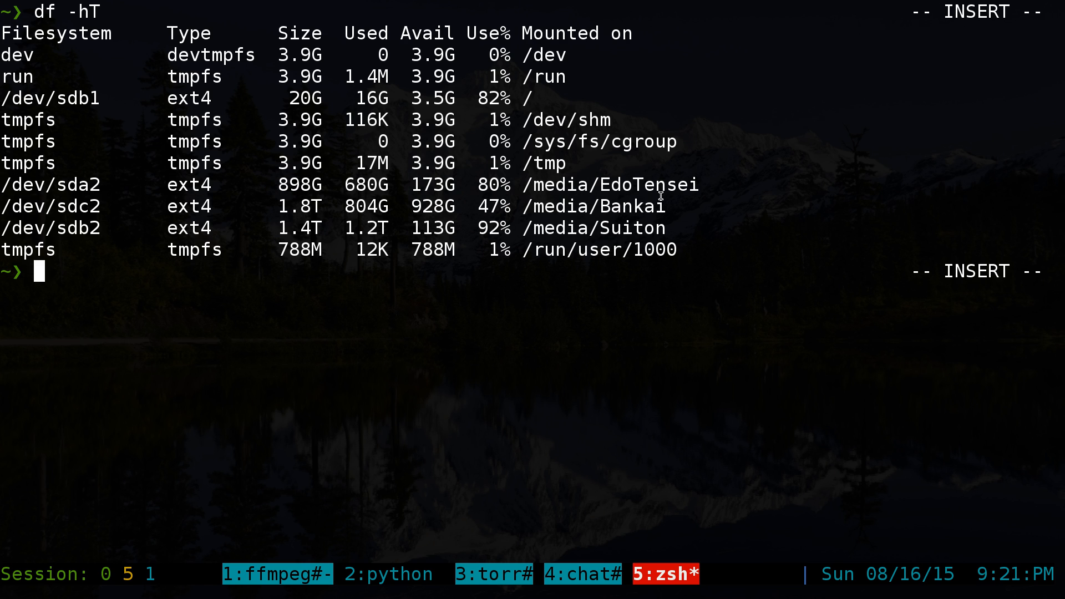
mouse_move(539, 209)
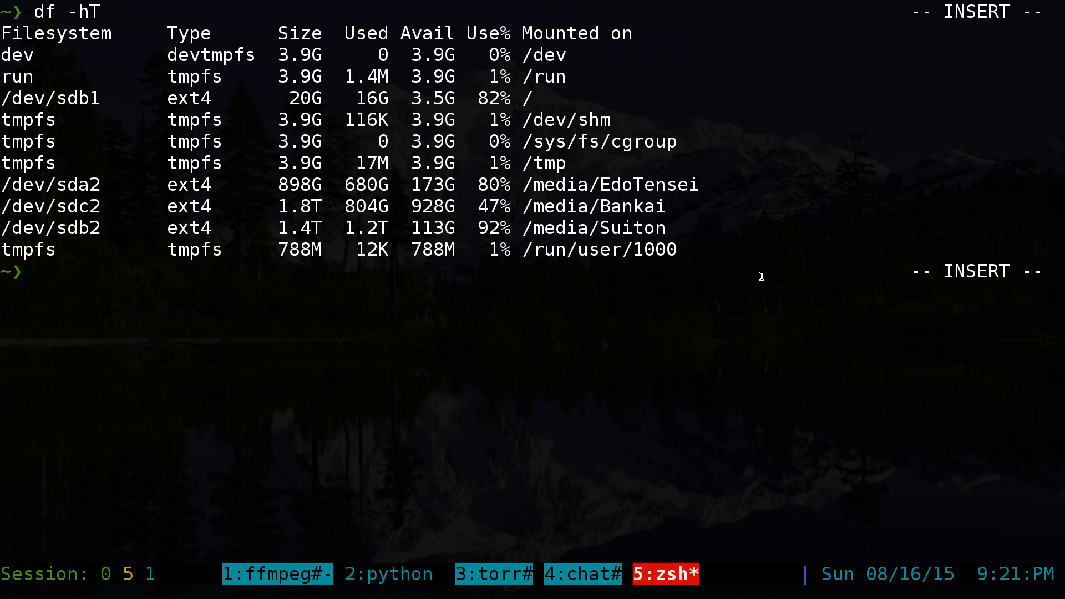
- Run sudo e4defrag -c /dev/sda2, reporting fragmentation score 0 and no defrag needed
type("sudo")
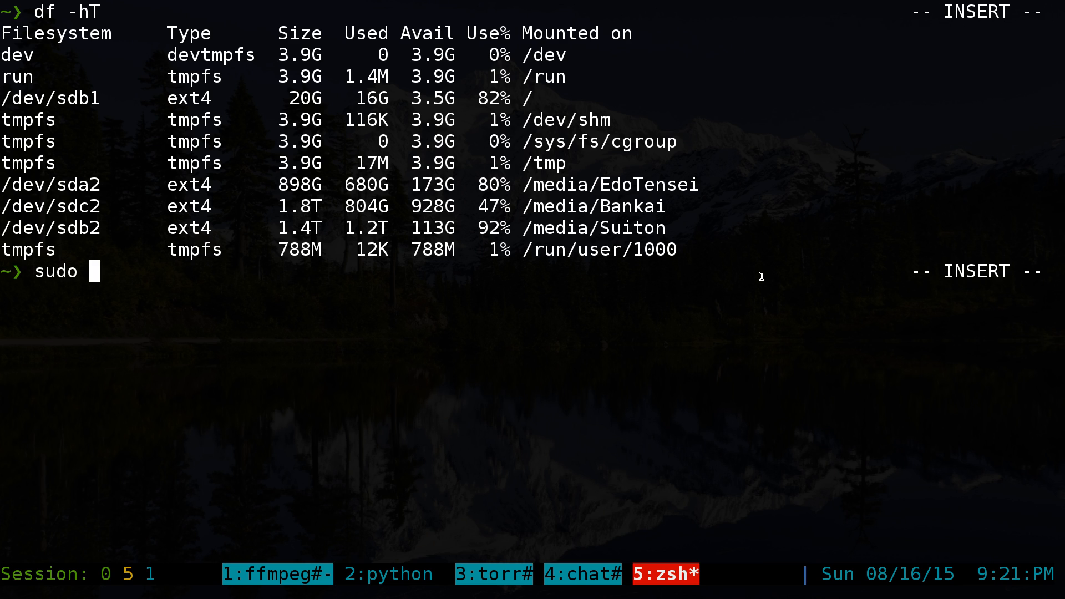
type("e4de")
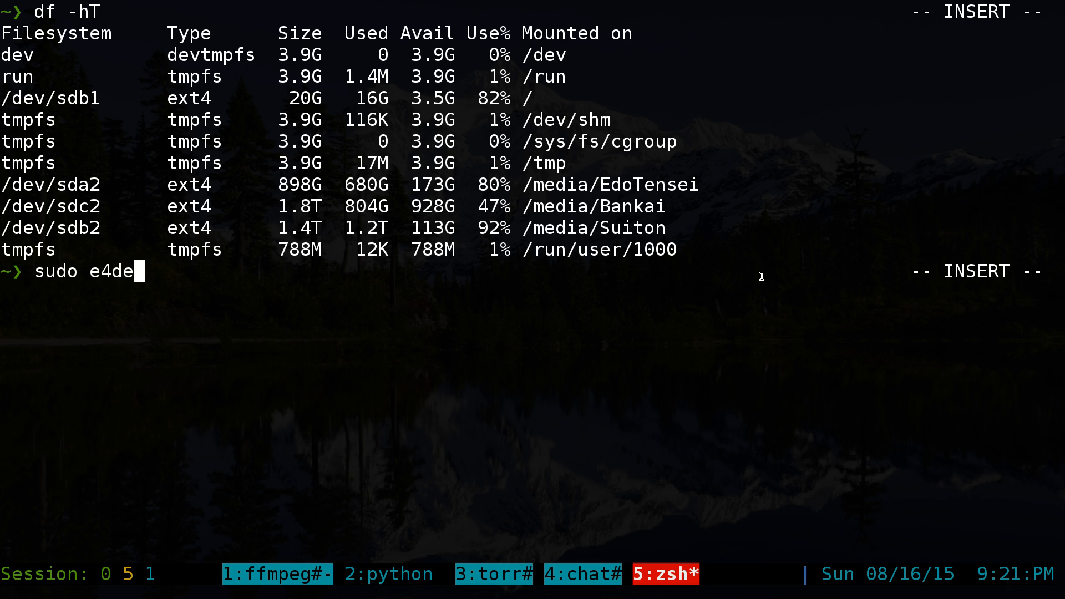
type("frag -c")
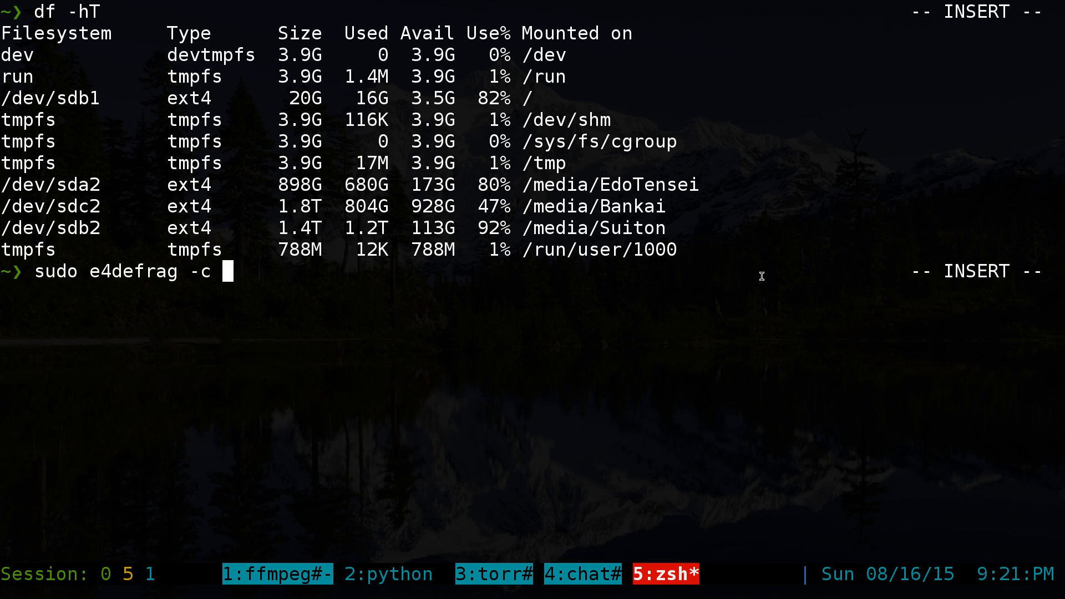
mouse_move(37, 193)
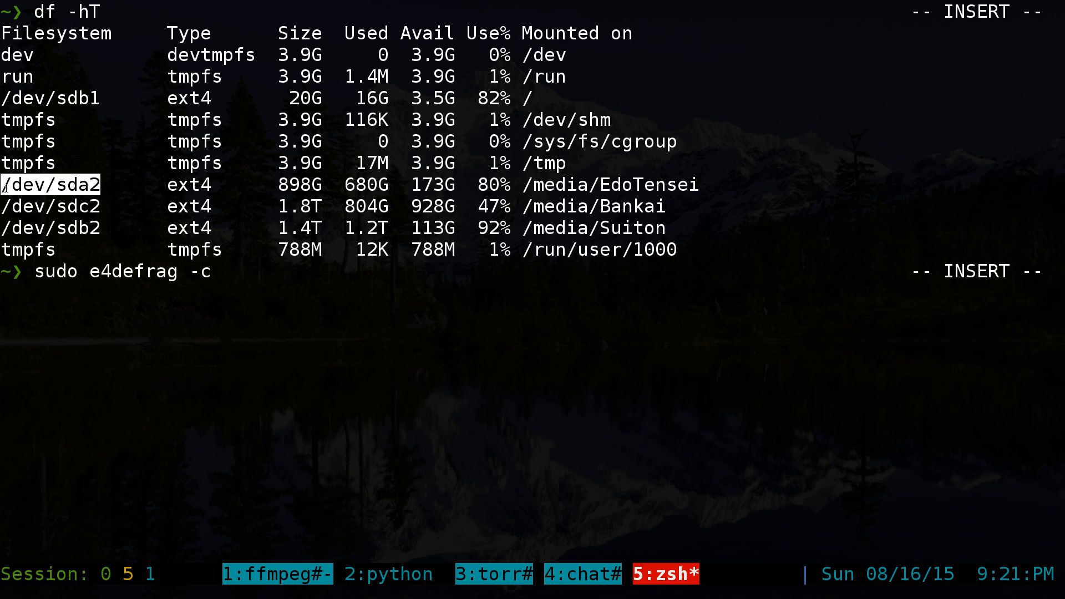
type("/dev/sda2")
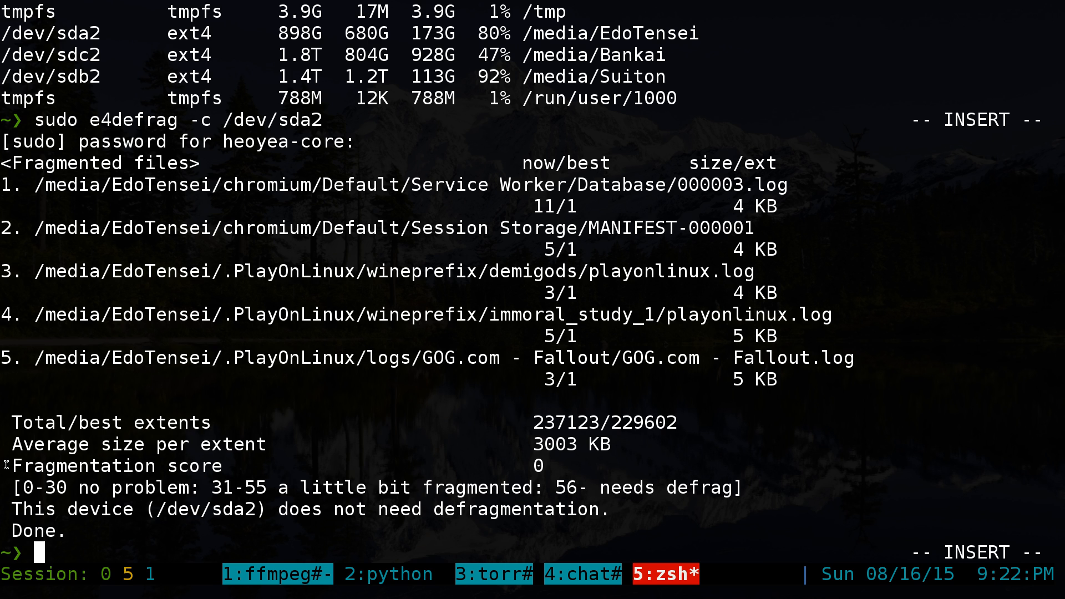
- Highlight the sda2 fragmentation score line before clearing and recalling the command
double_click(80, 466)
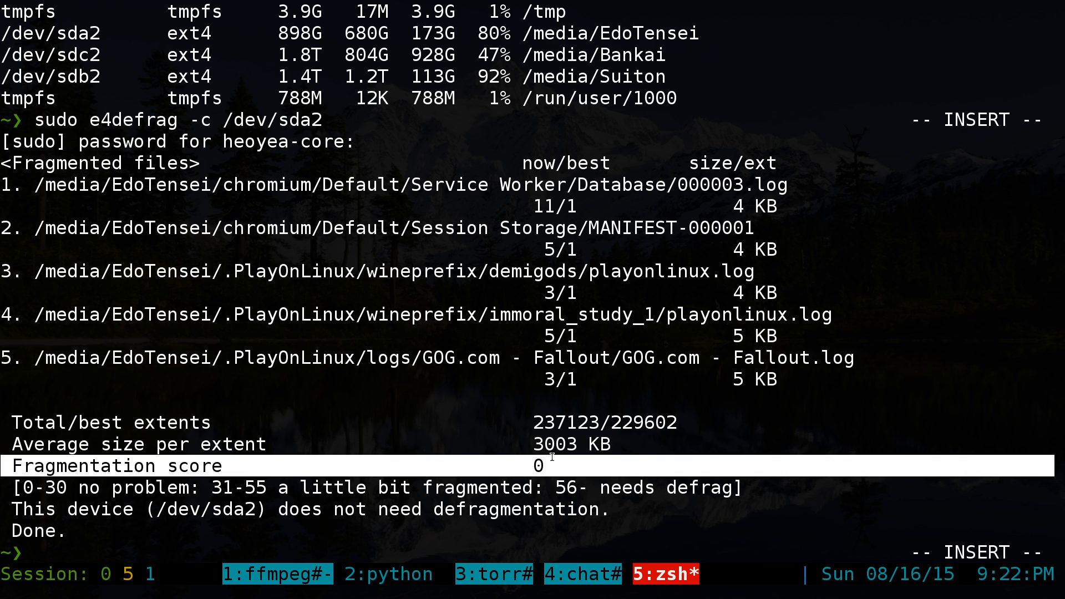
mouse_move(524, 499)
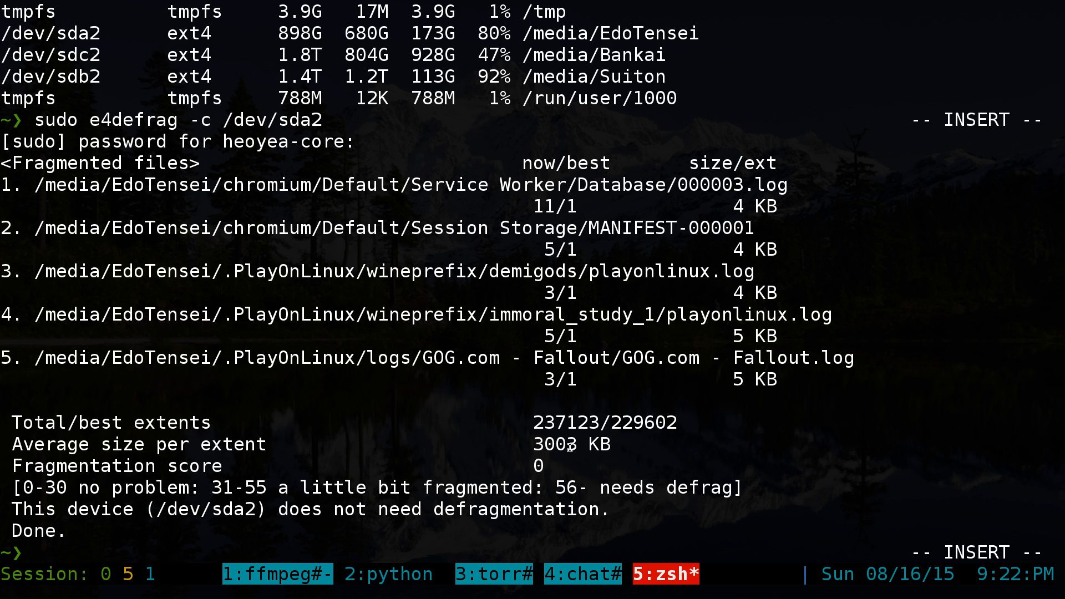
mouse_move(648, 422)
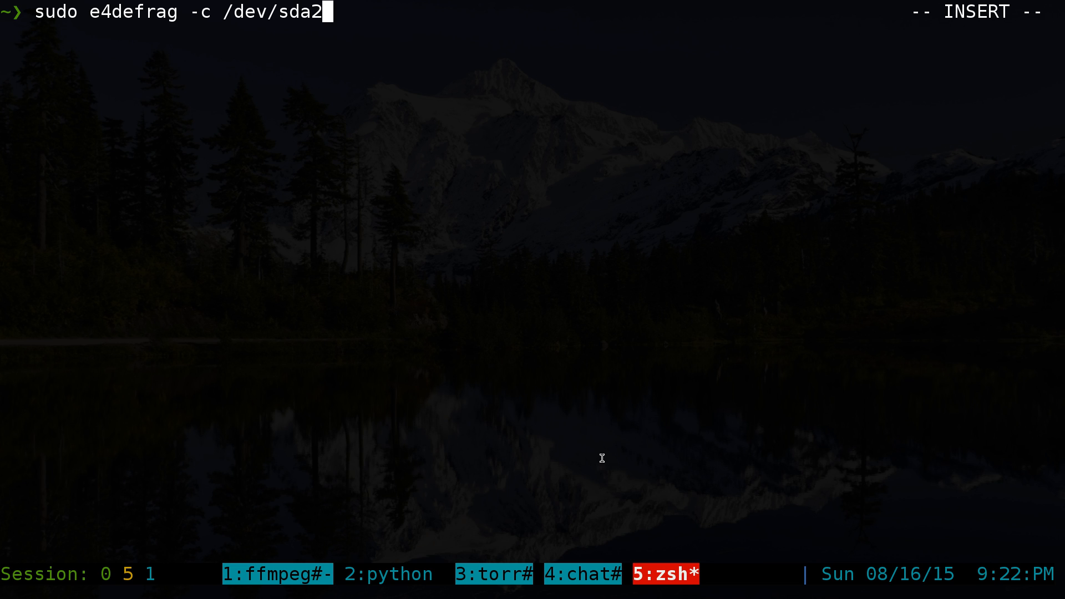
- Run sudo e4defrag -c / on the root directory, scoring 3, and highlight the report
key("BackSpace")
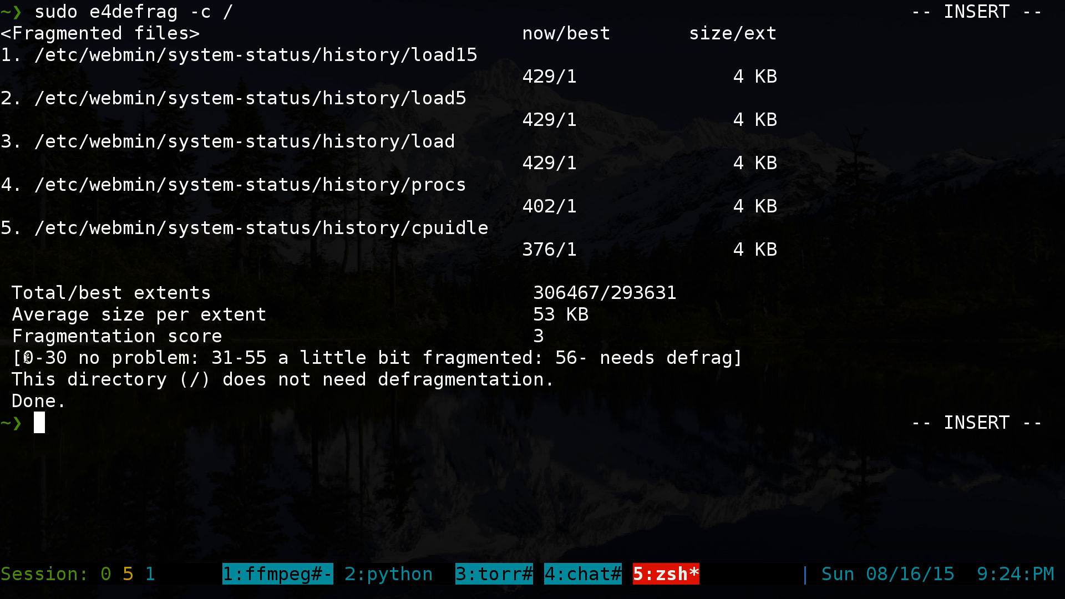
double_click(100, 359)
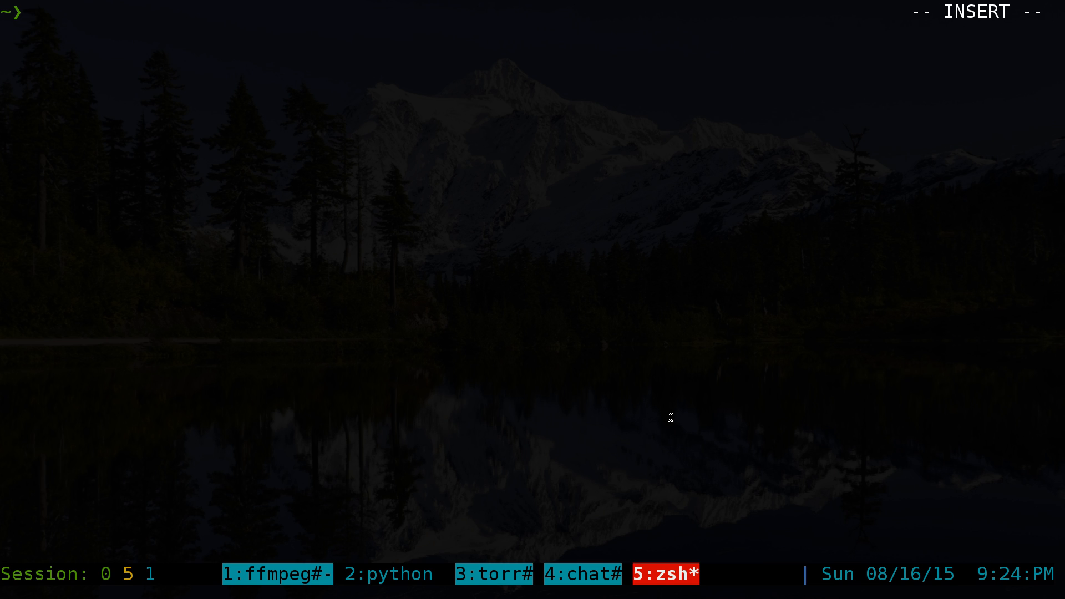
- Start sudo e4defrag /dev/sda2 defragmenting files, then stop it with Ctrl+C
type("sudo e4defrag -c /")
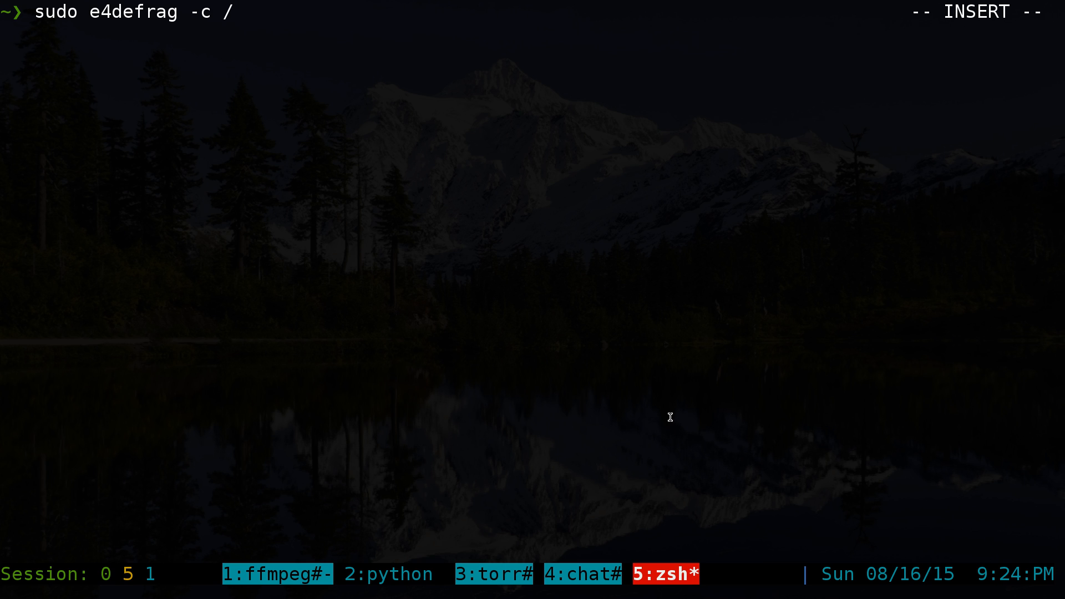
type("dev/sda2")
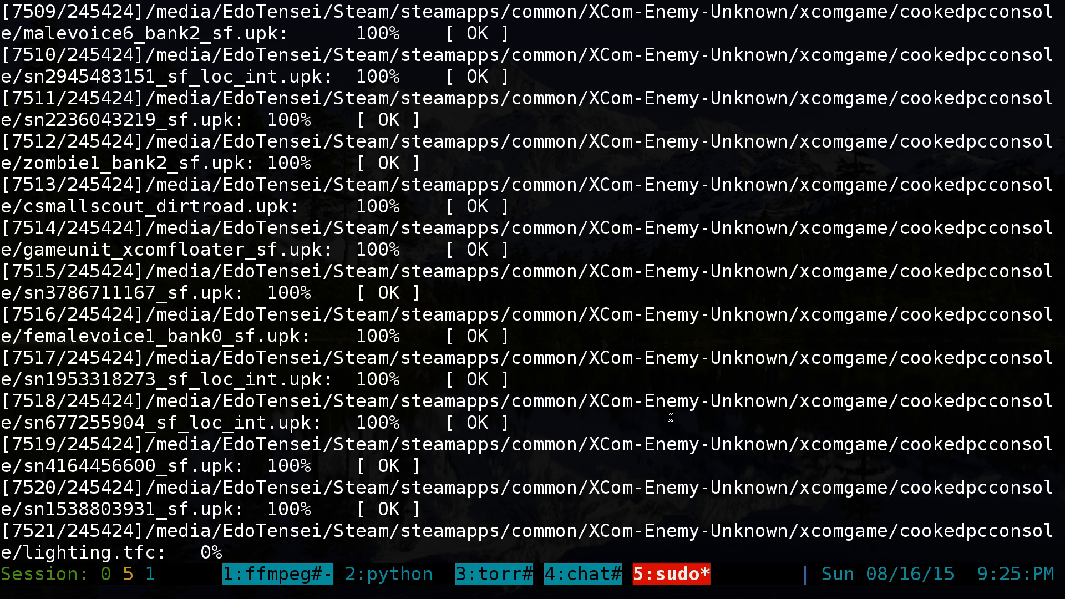
key("ctrl+c")
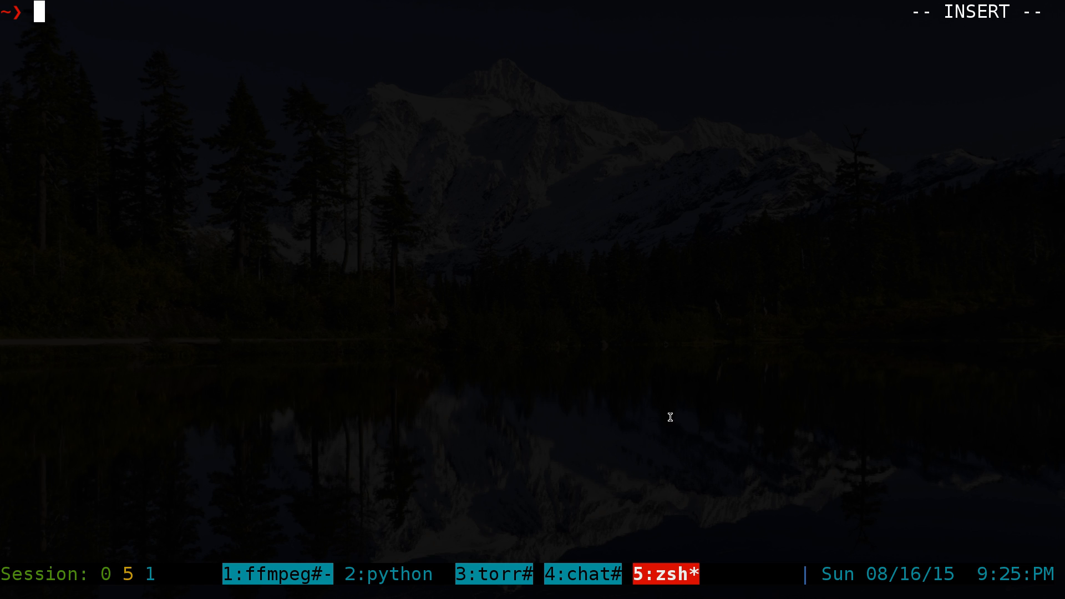
- Run pkm-own e4defrag to find its package and copy the name e2fsprogs
type("pkm")
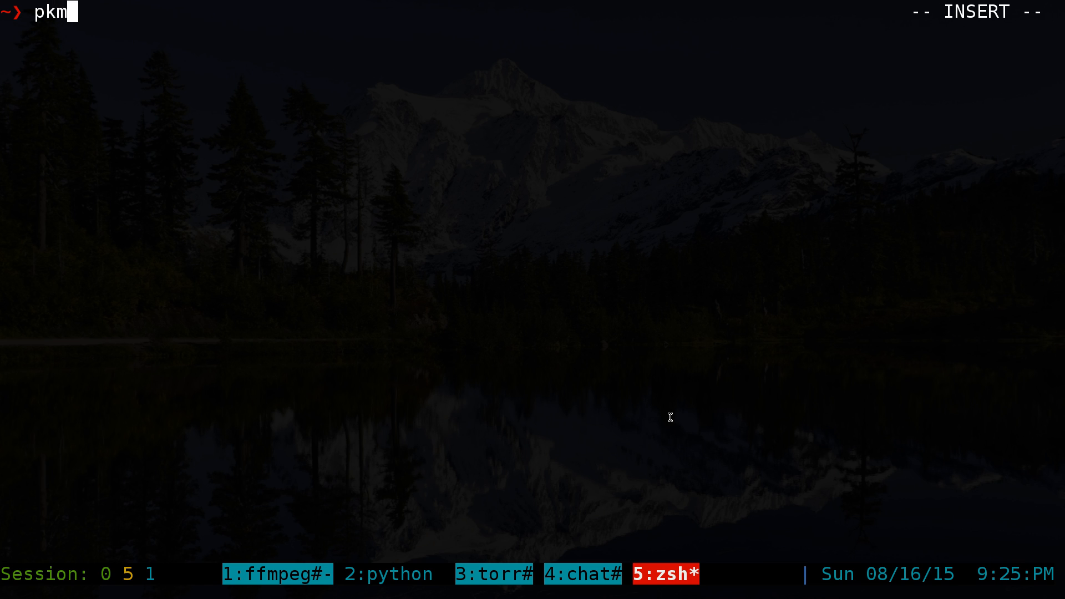
type("-own")
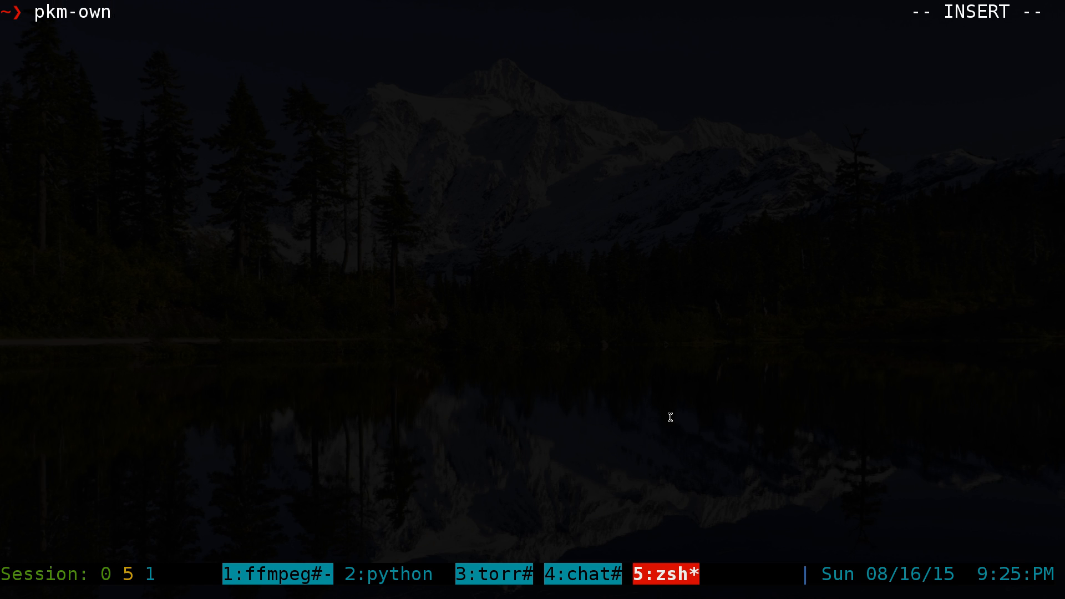
type("e4defrag")
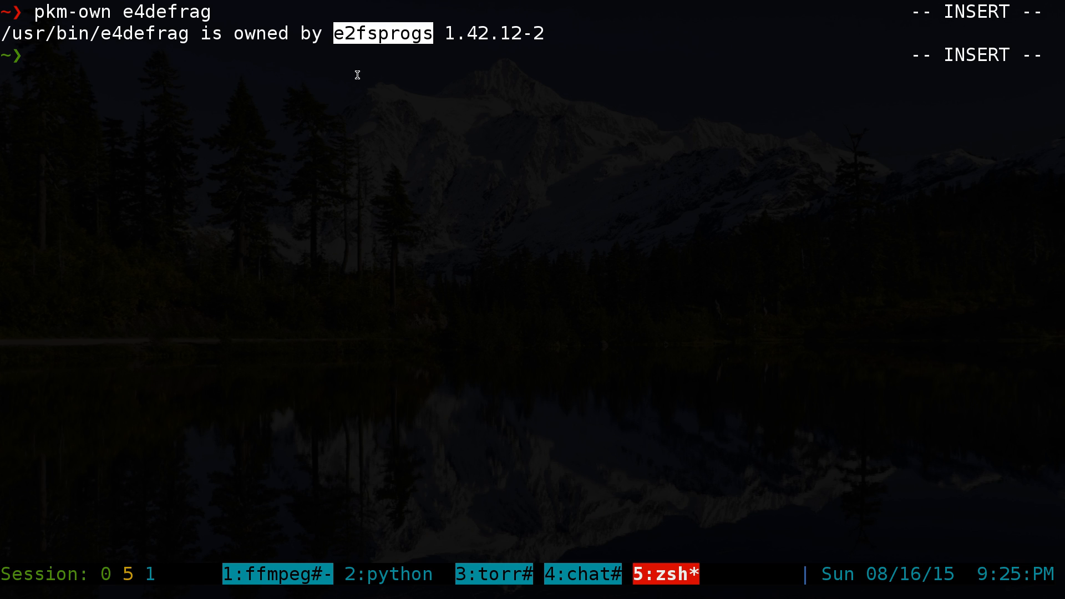
right_click(388, 39)
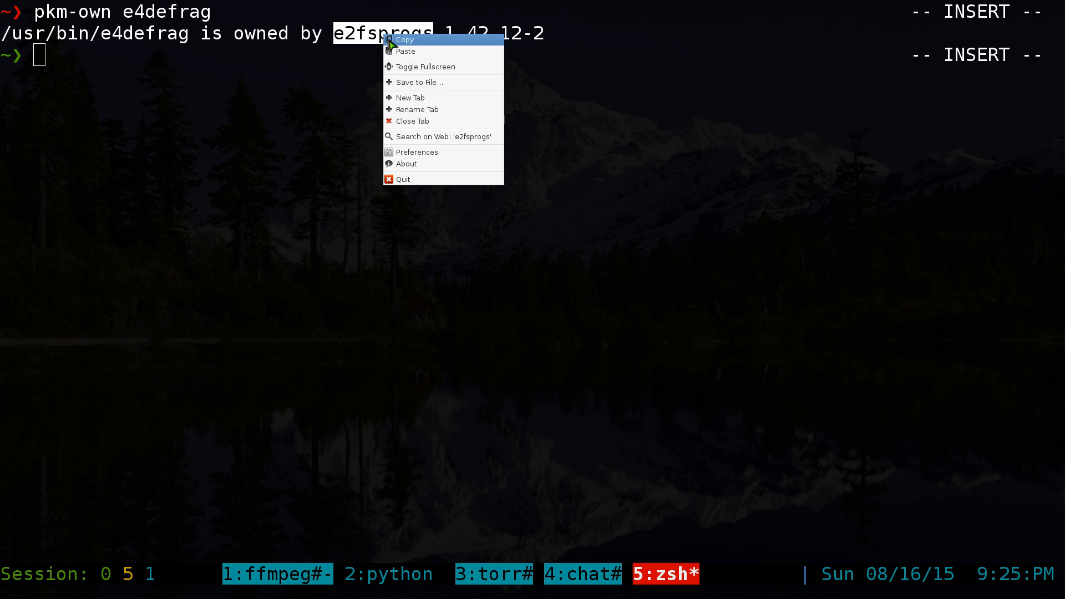
left_click(409, 38)
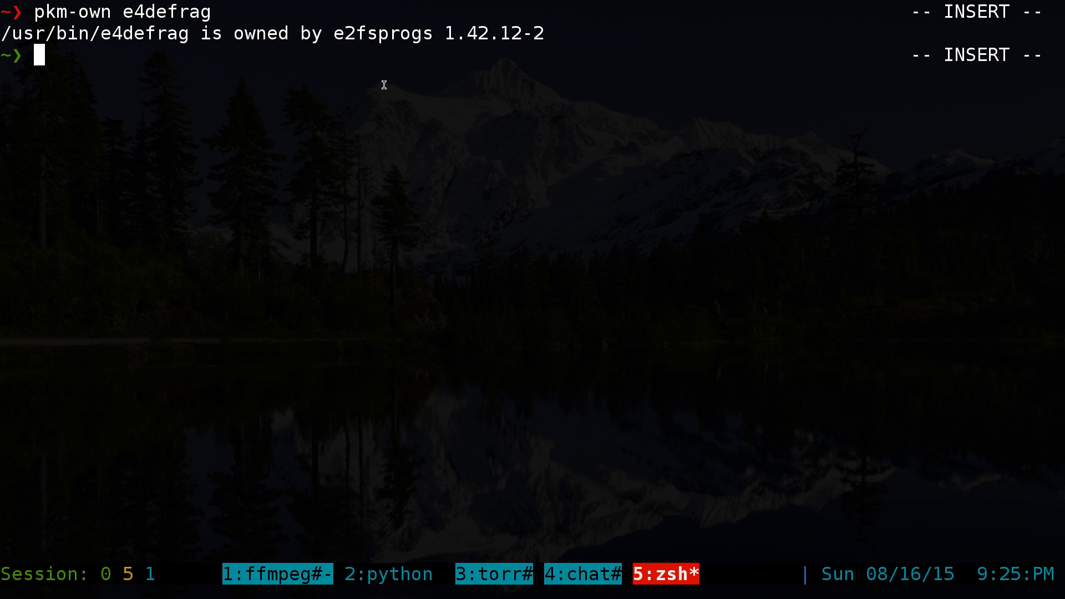
- List e2fsprogs files with pkm-list, search it with pkm-search, and cancel the install prompt
type("pkm-list e2fsprogs")
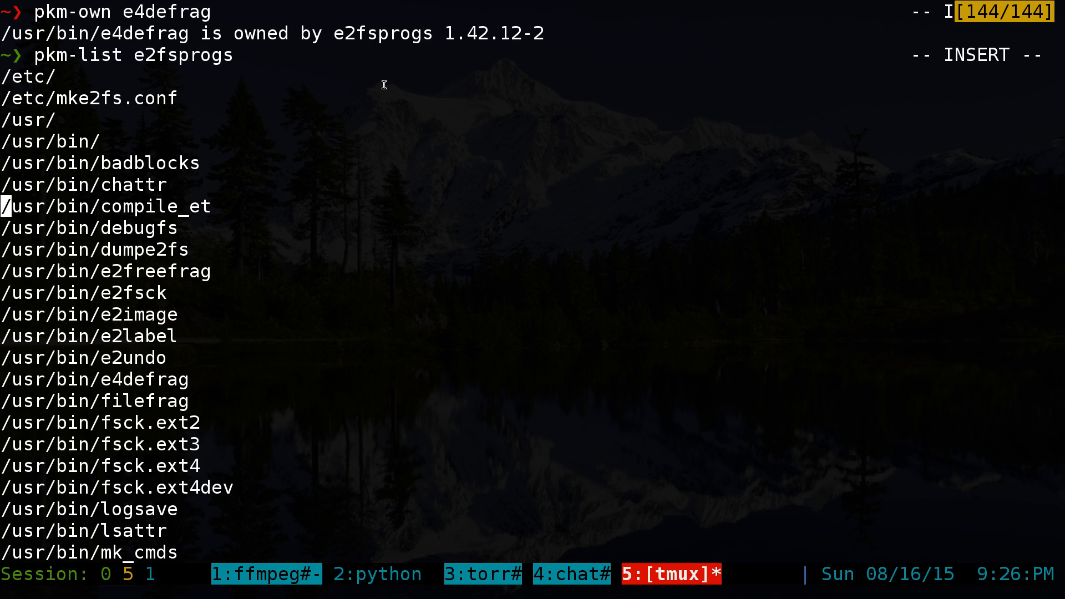
scroll("down", 3)
type("pkm-search e2fsprogs")
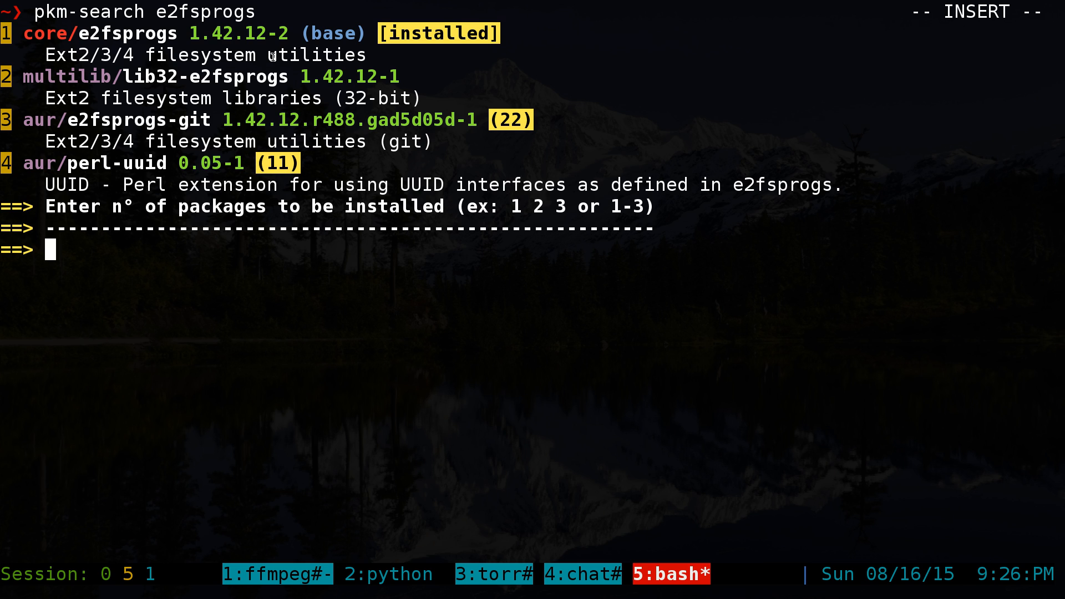
key("ctrl+c")
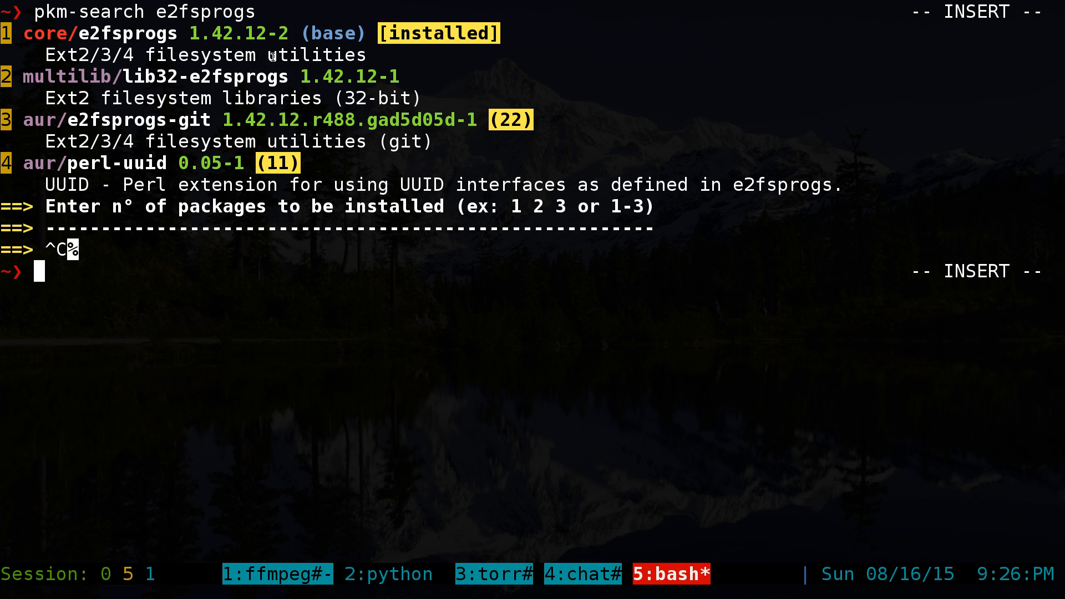